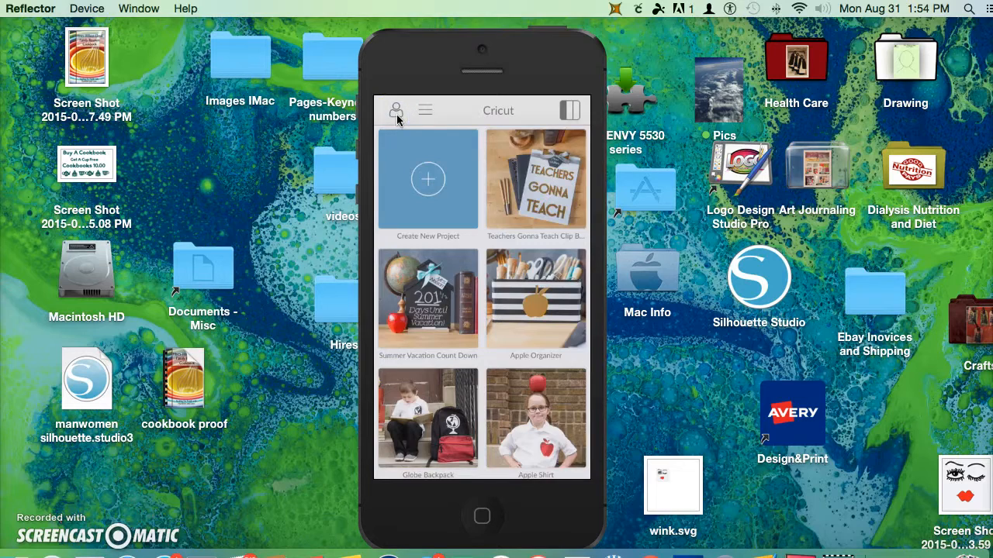
Step: Switch the project list to My Projects, showing saved labels and bingo cards
left_click(424, 109)
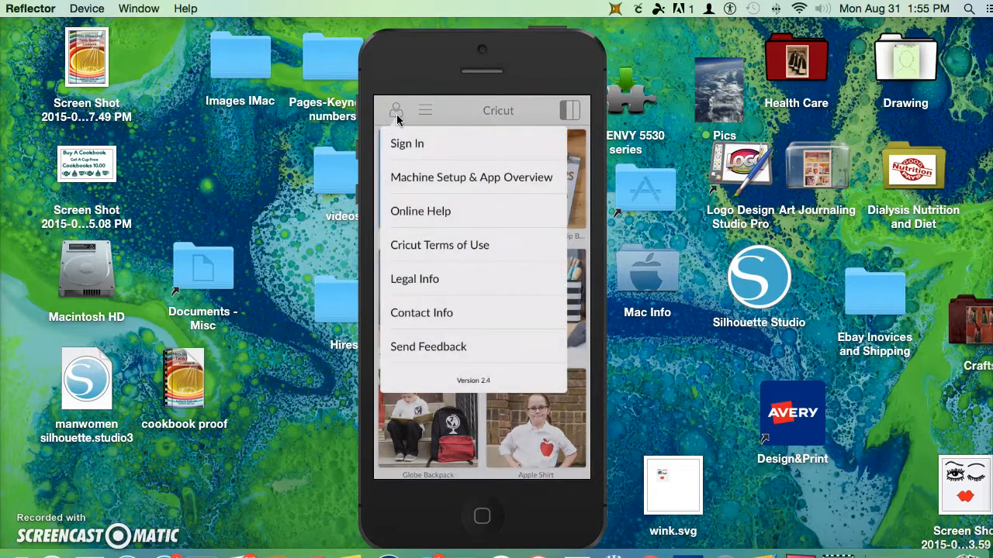
left_click(424, 110)
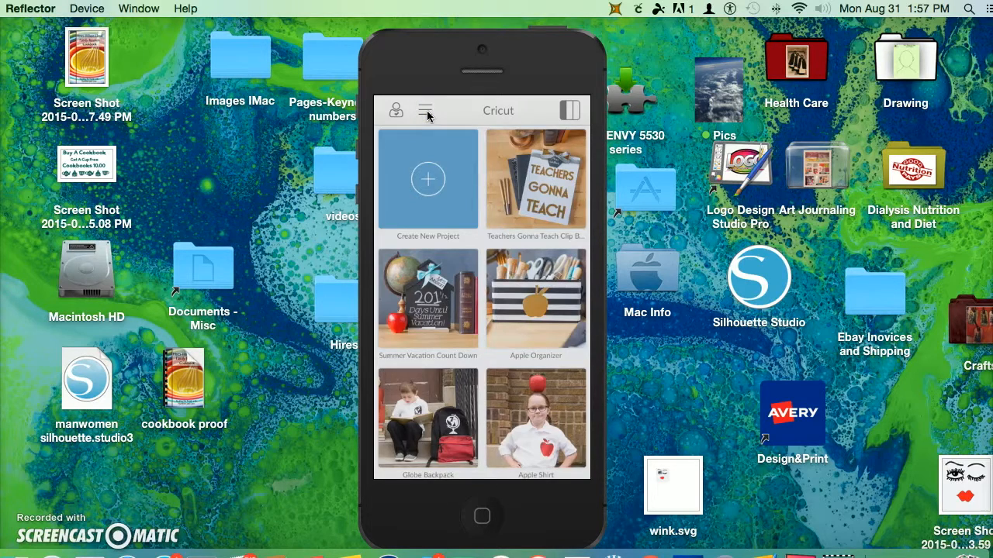
left_click(424, 110)
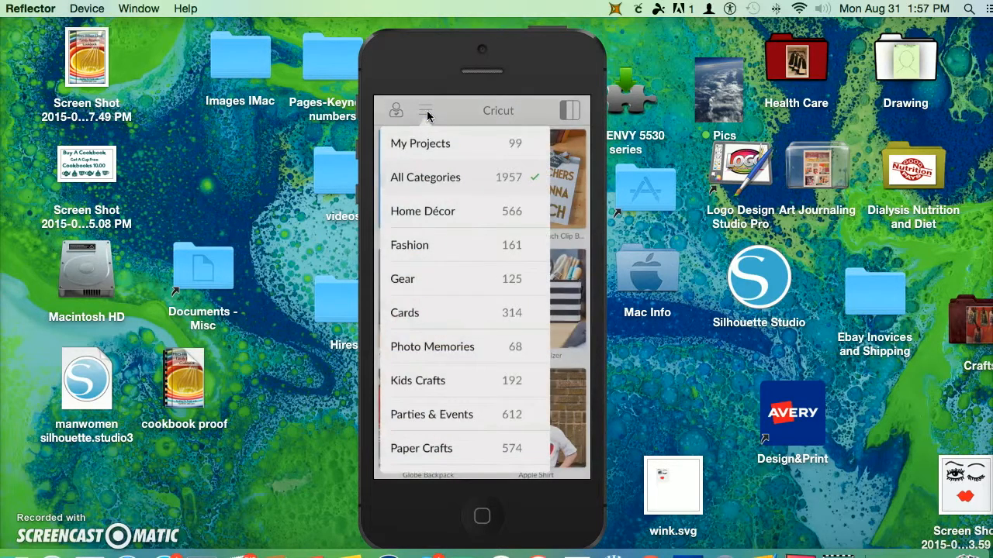
left_click(420, 143)
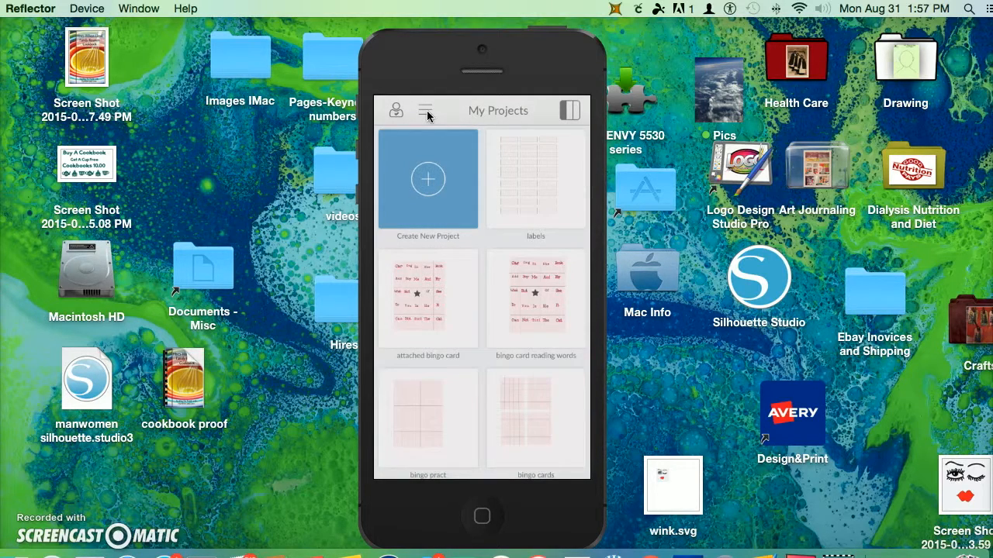
Step: Open the saved labels project on the canvas and show the Shapes panel
left_click(425, 110)
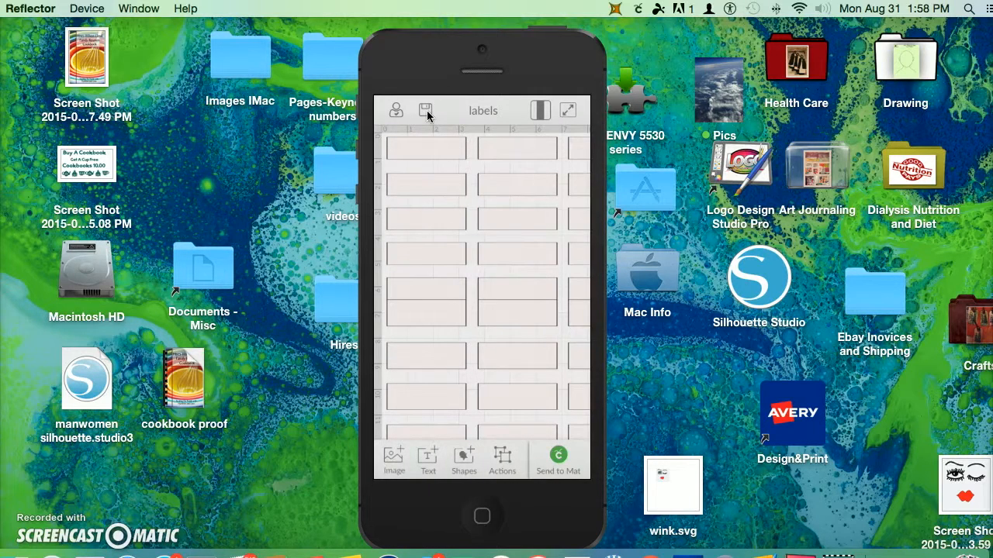
left_click(464, 459)
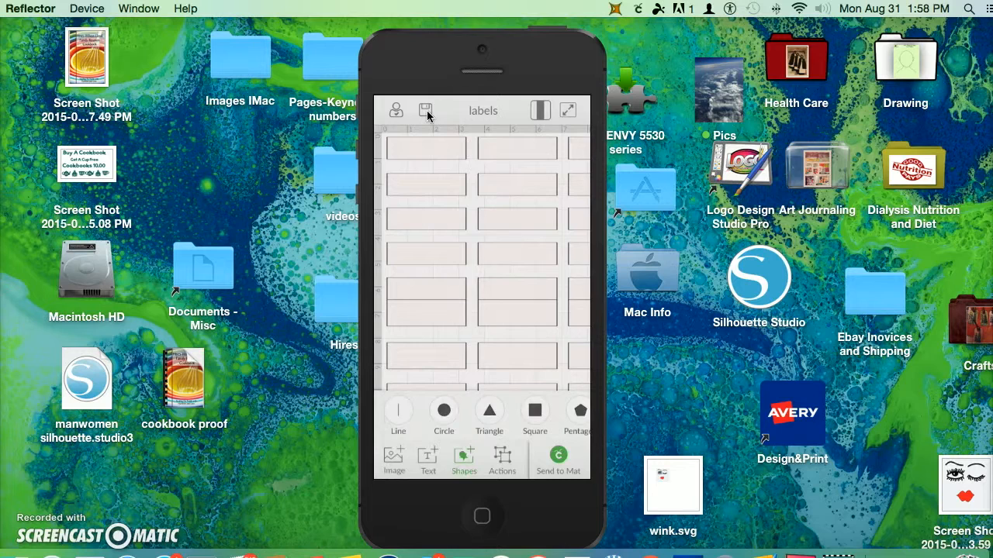